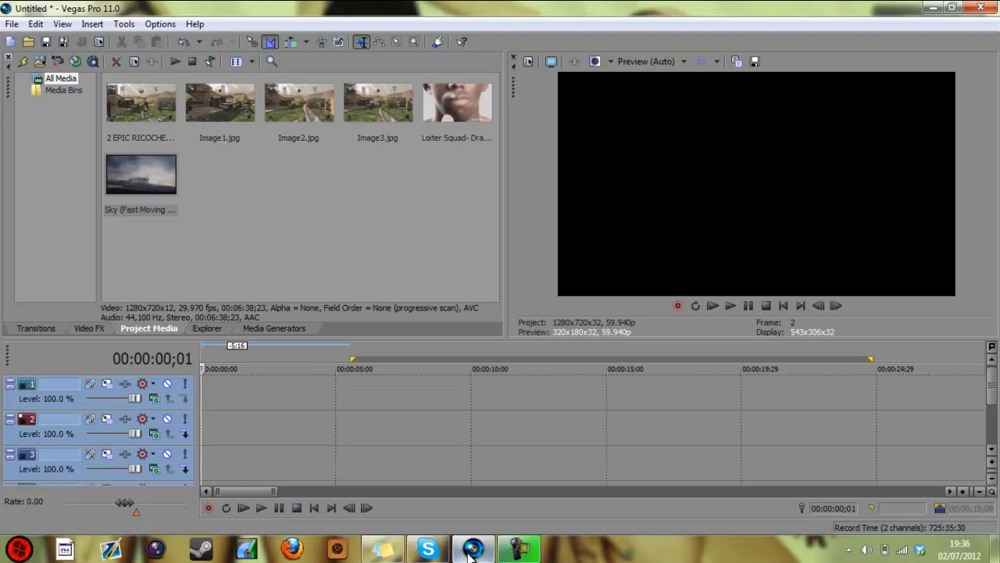
pyautogui.moveTo(144, 118)
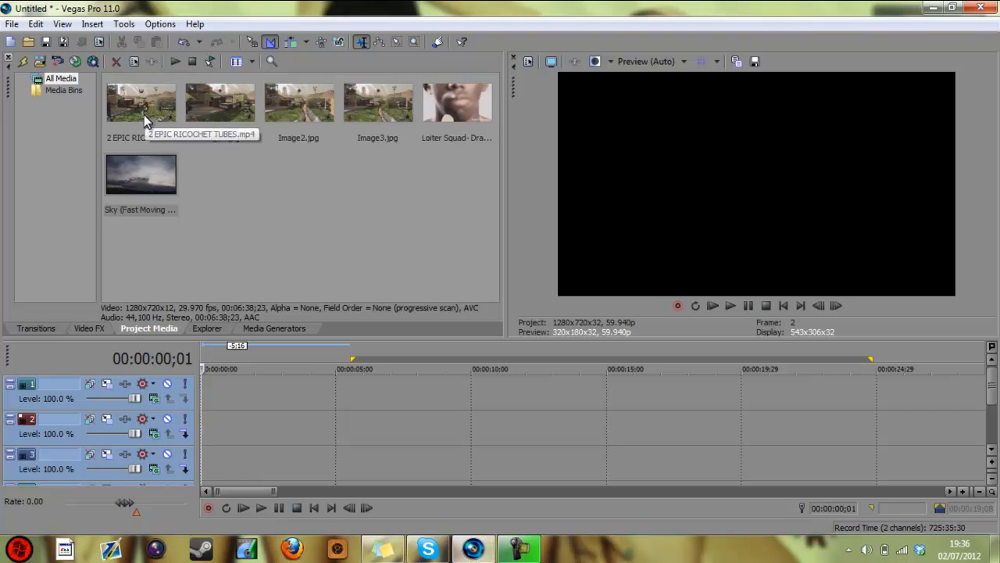
# - Place the gameplay clip 2 EPIC RICOCHET TUBES.mp4 on the timeline
pyautogui.click(140, 102)
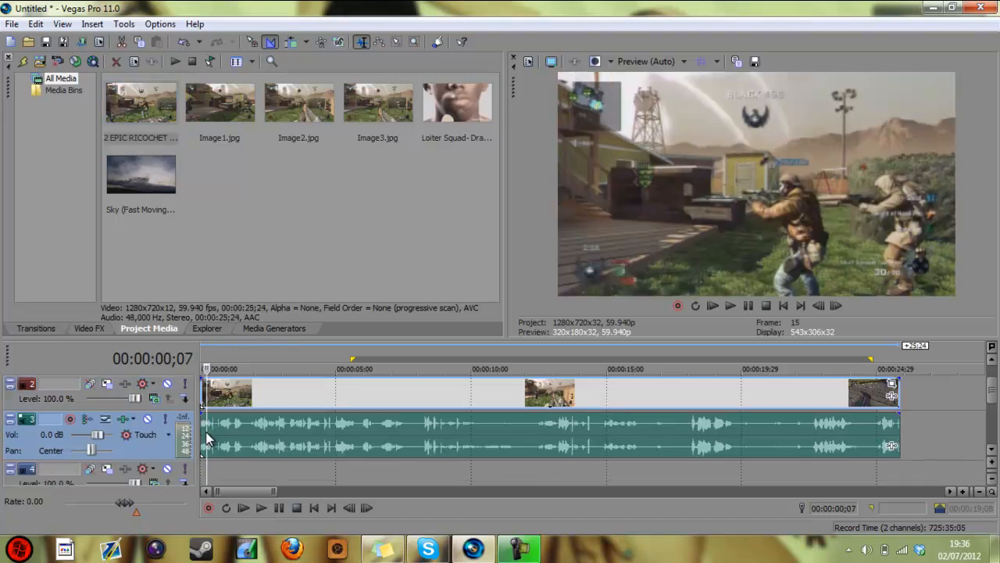
# - Split the gameplay event near 12 seconds and place a snapshot on the track above
pyautogui.rightClick(25, 419)
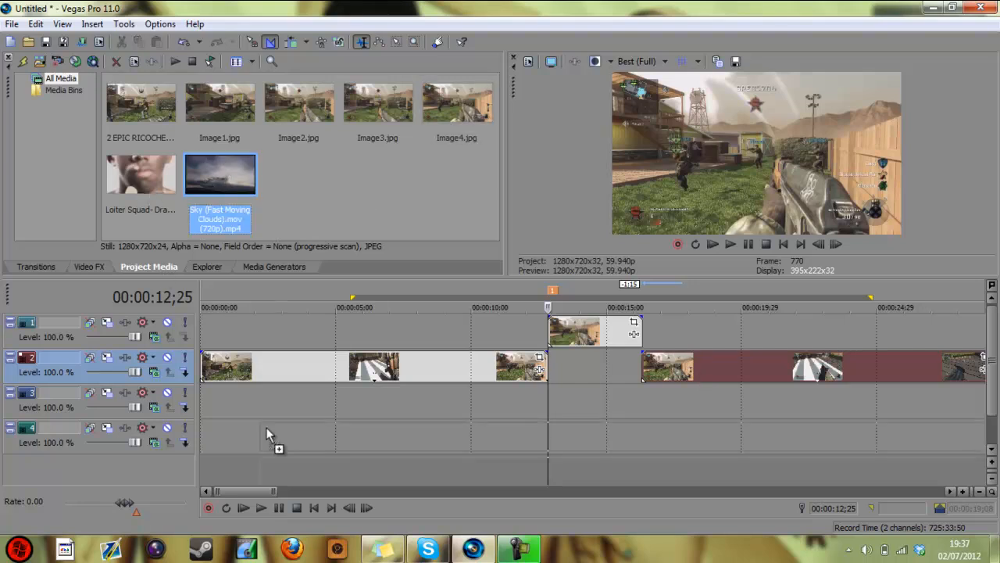
# - Shrink the cloudy-sky event's Pan/Crop frame slightly so the clouds look larger
pyautogui.rightClick(226, 440)
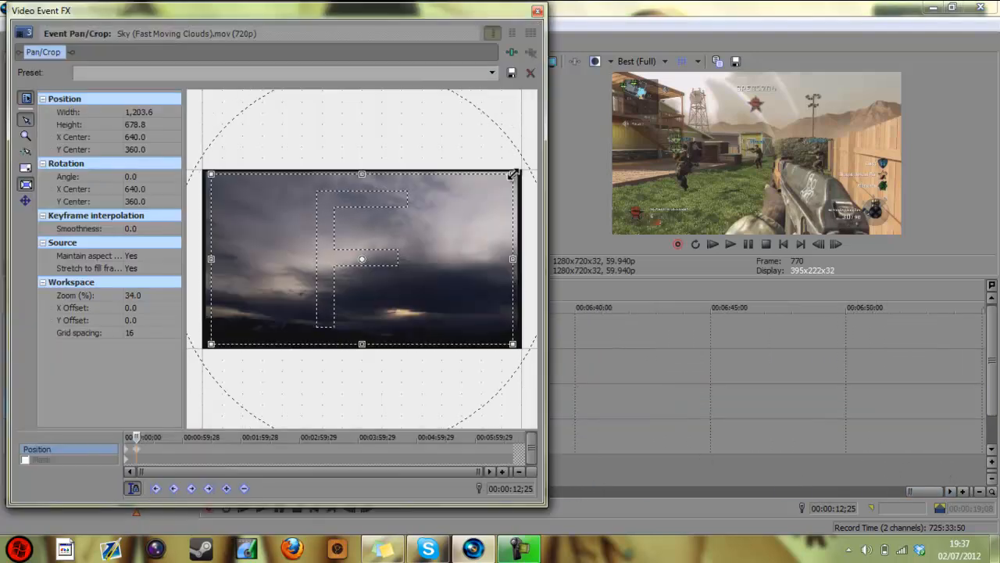
pyautogui.moveTo(513, 172); pyautogui.dragTo(508, 178)
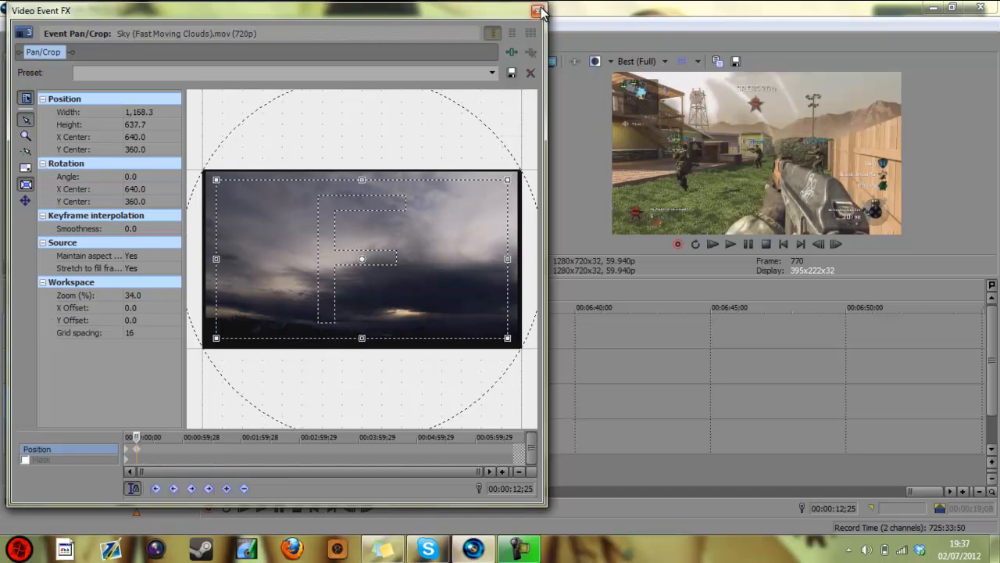
pyautogui.click(540, 11)
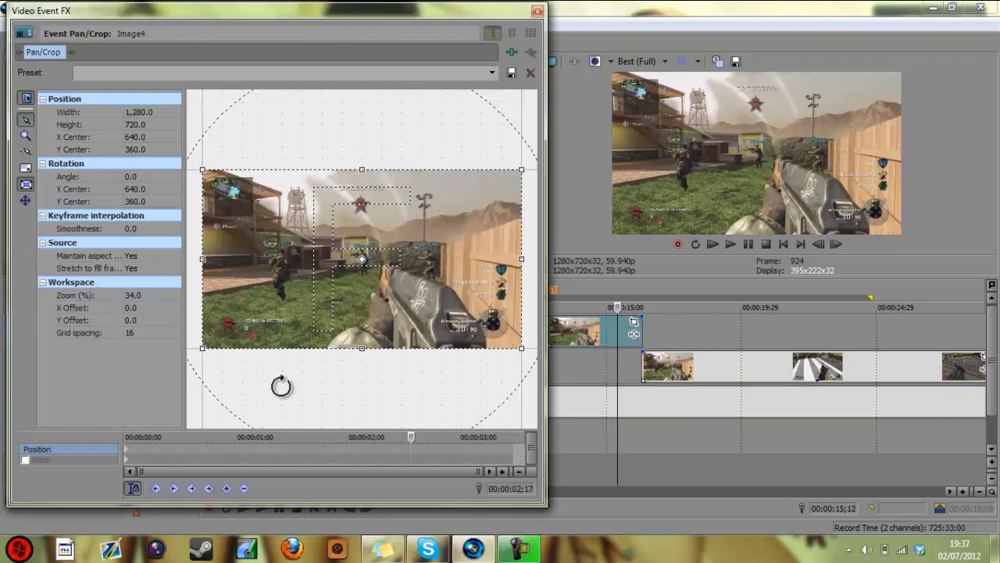
# - Enable masking on Image4 and trace mask points from the right edge along the rooftops
pyautogui.click(25, 460)
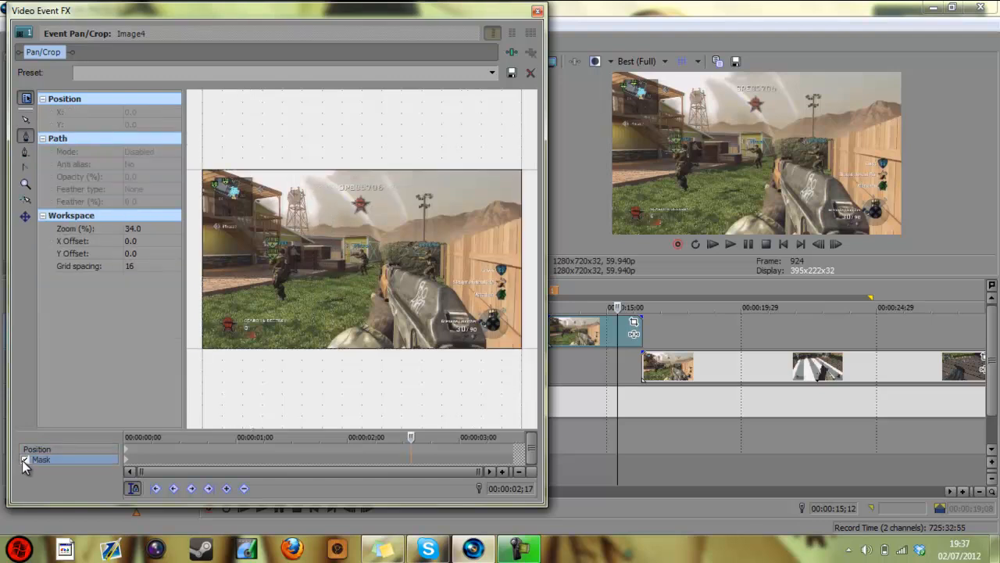
pyautogui.moveTo(25, 137)
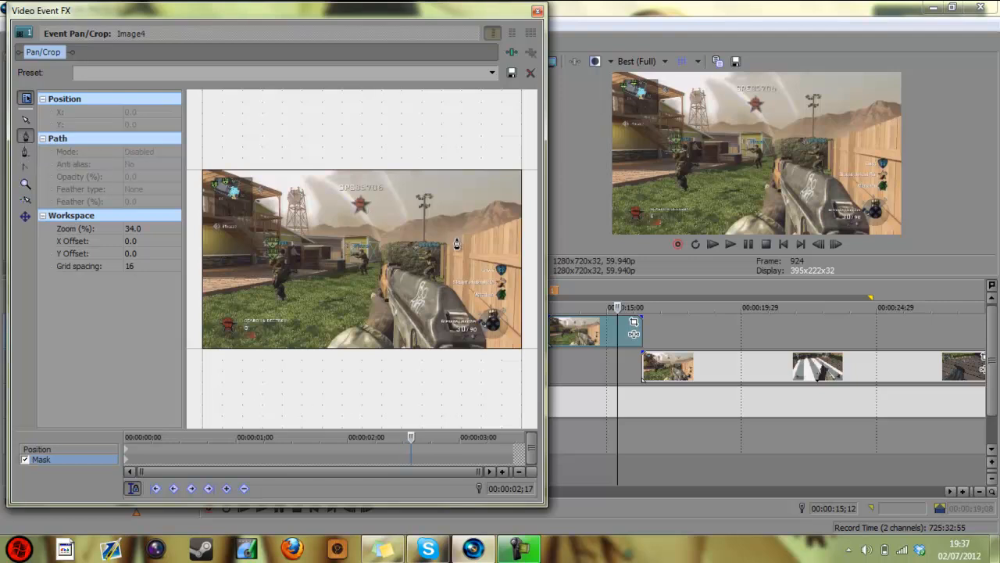
pyautogui.moveTo(522, 225)
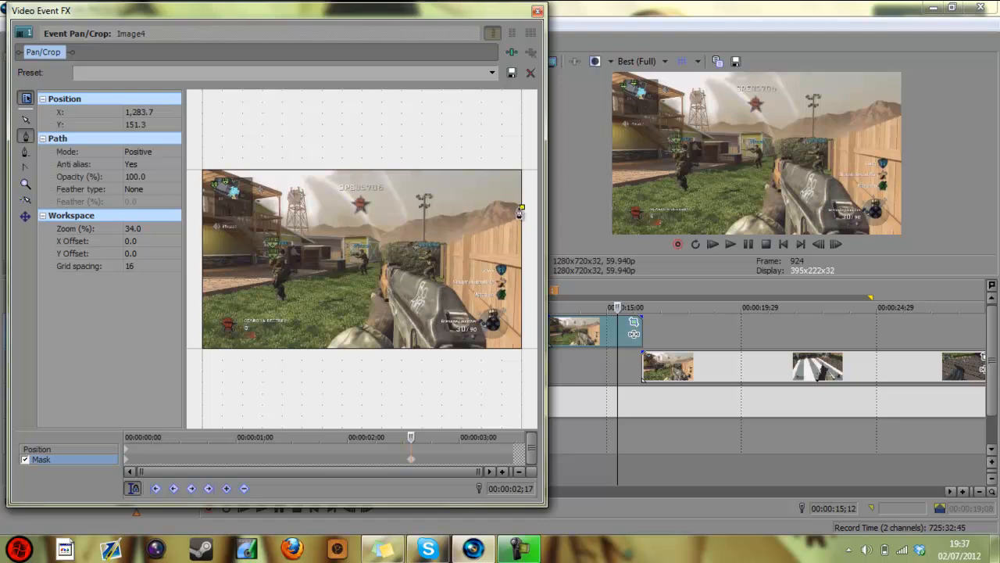
pyautogui.moveTo(519, 212); pyautogui.dragTo(475, 219)
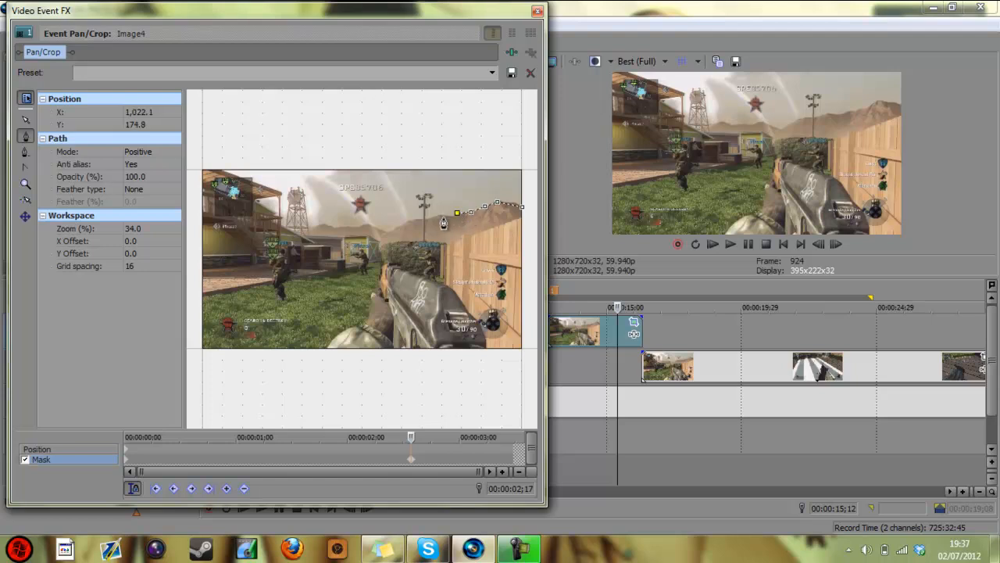
pyautogui.moveTo(444, 225); pyautogui.dragTo(410, 225)
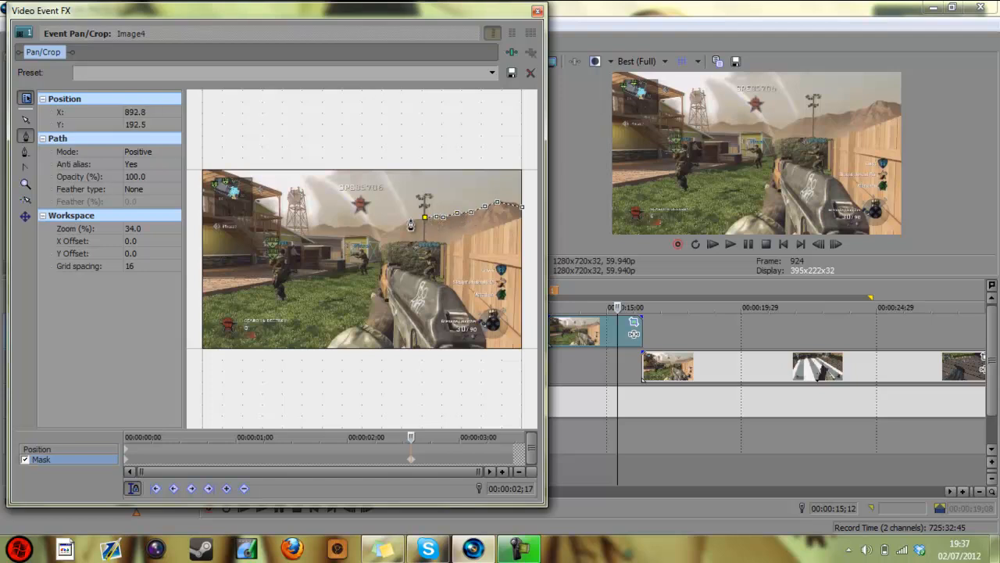
pyautogui.moveTo(425, 217); pyautogui.dragTo(387, 237)
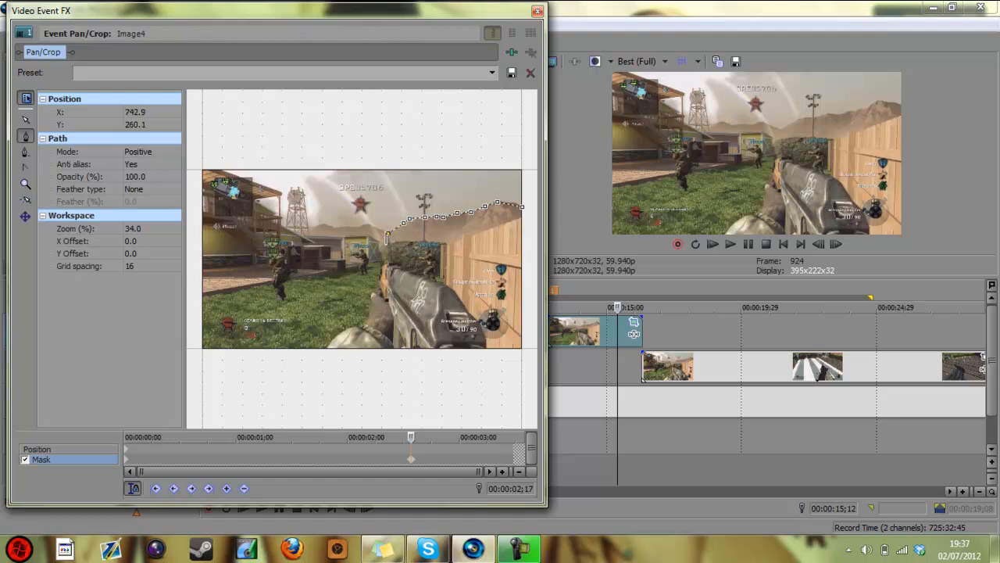
pyautogui.moveTo(389, 240); pyautogui.dragTo(374, 233)
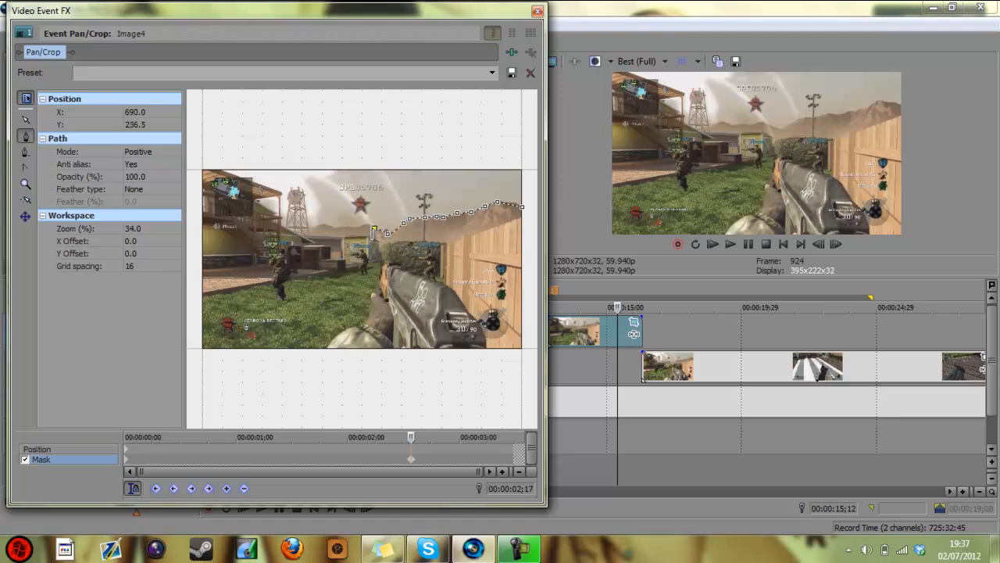
pyautogui.moveTo(375, 233); pyautogui.dragTo(353, 231)
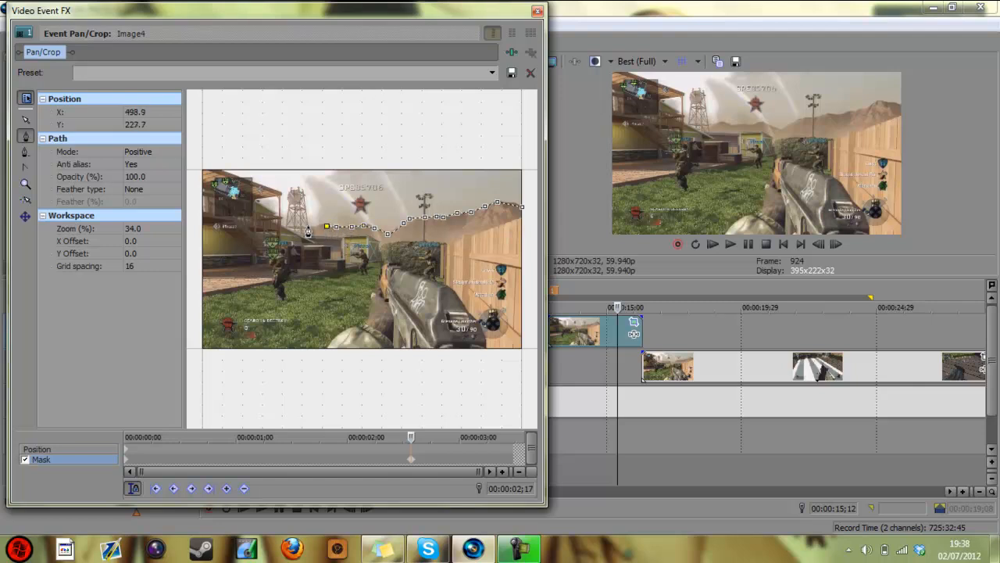
# - Continue the mask path left along the horizon and up toward the top edge
pyautogui.moveTo(328, 227); pyautogui.dragTo(311, 234)
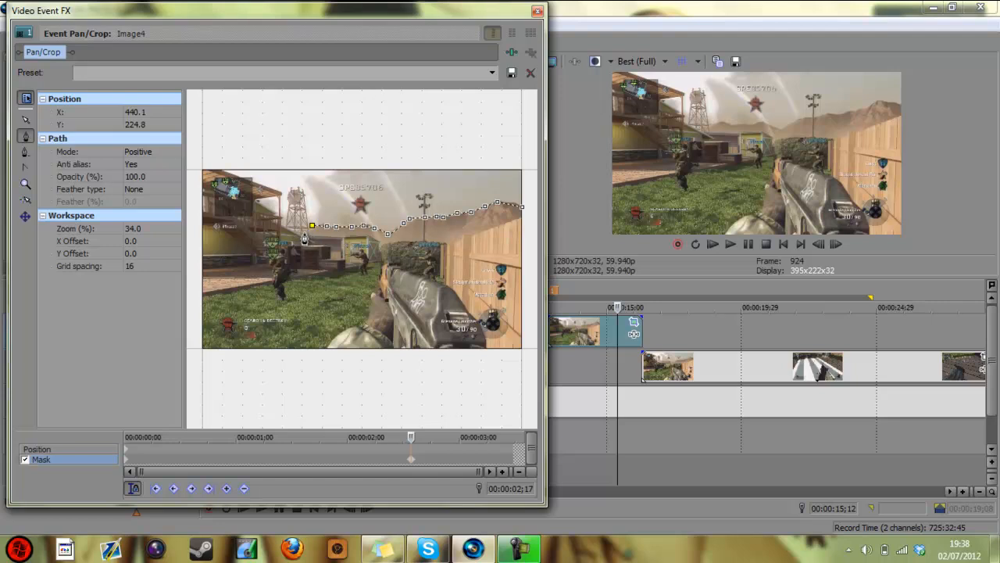
pyautogui.moveTo(304, 237); pyautogui.dragTo(287, 235)
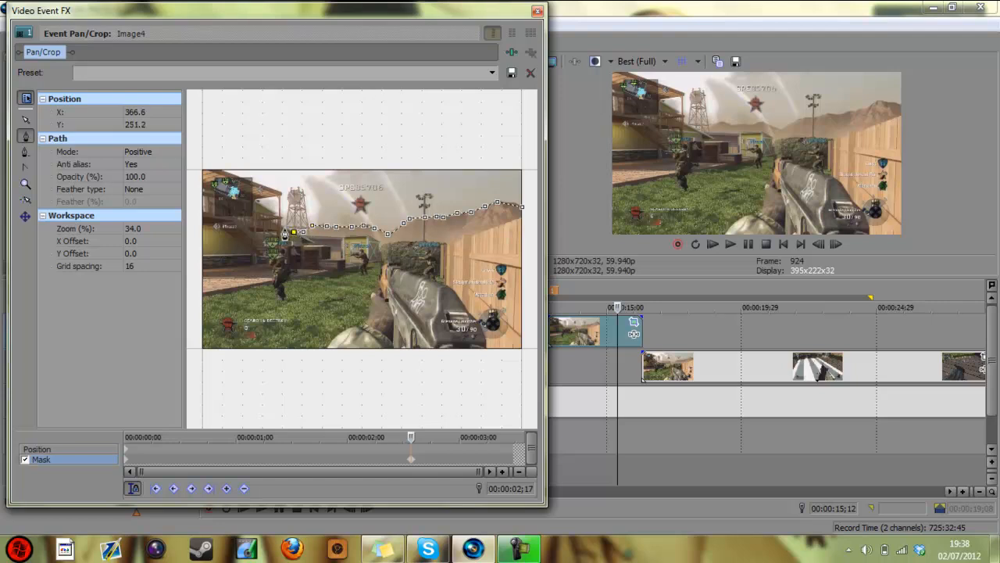
pyautogui.moveTo(294, 234); pyautogui.dragTo(279, 222)
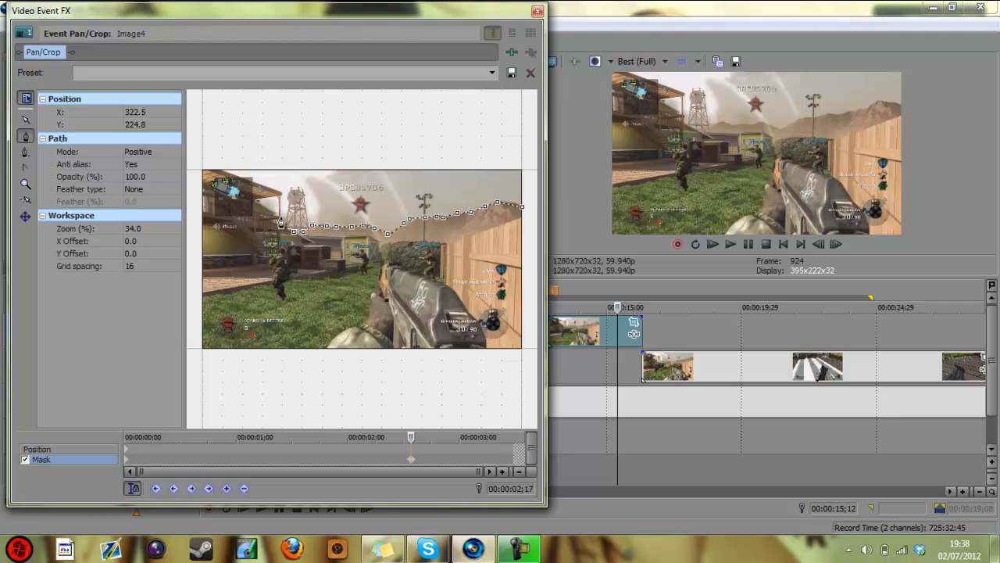
pyautogui.moveTo(280, 222); pyautogui.dragTo(279, 222)
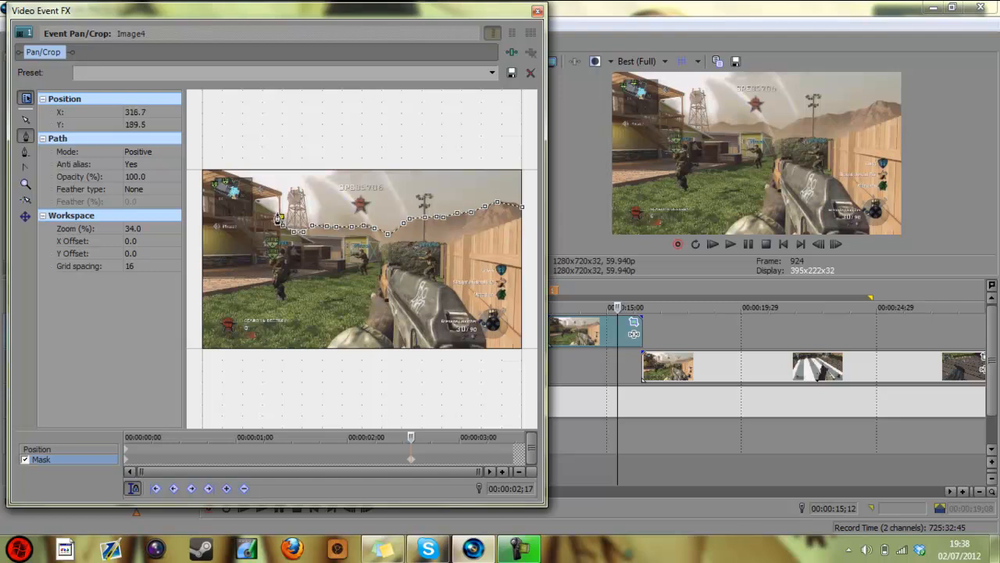
pyautogui.moveTo(280, 219); pyautogui.dragTo(266, 211)
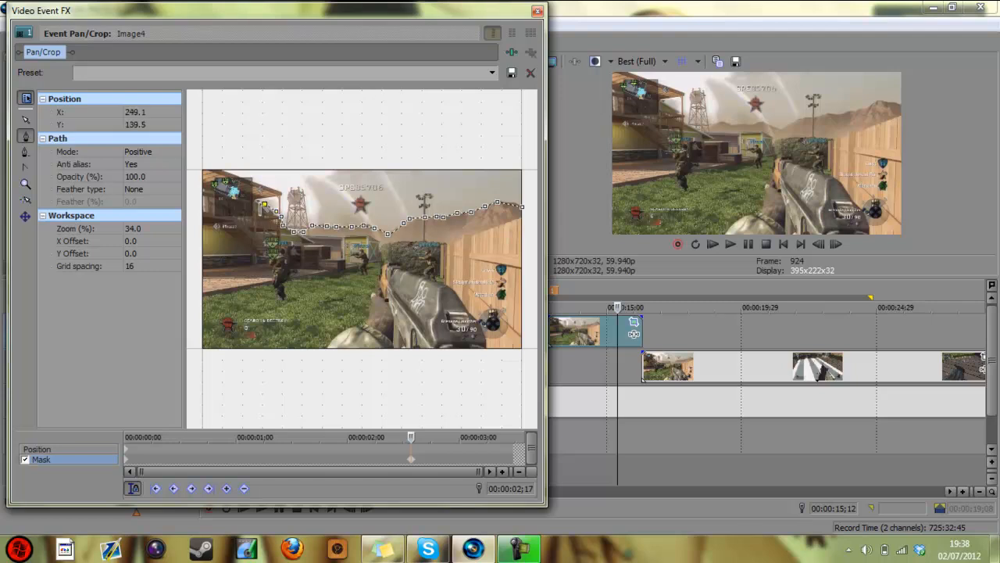
pyautogui.moveTo(266, 200); pyautogui.dragTo(251, 188)
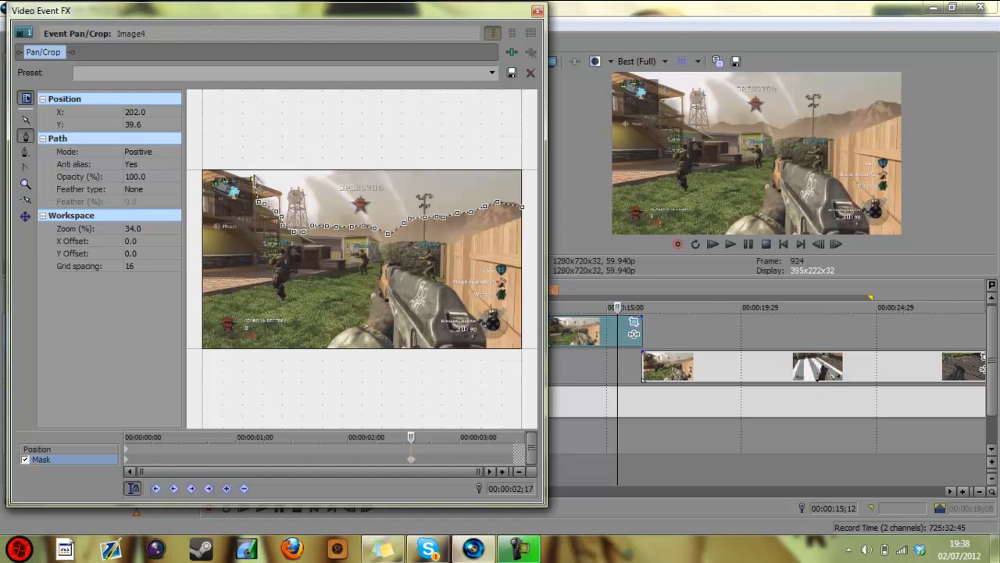
# - Place the Sky (Fast Moving Clouds) clip below the snapshot and resize its Pan/Crop frame
pyautogui.moveTo(254, 184); pyautogui.dragTo(227, 180)
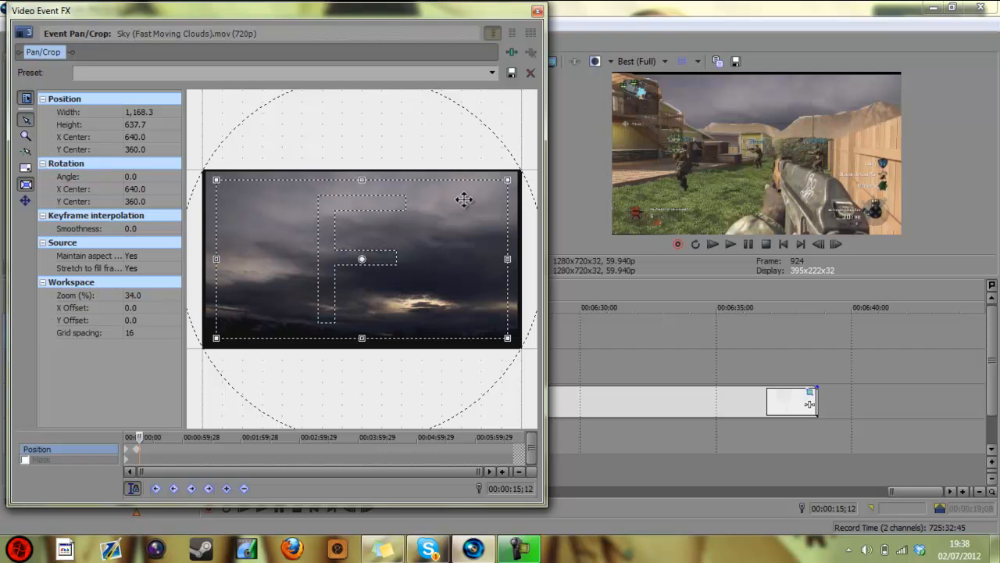
pyautogui.moveTo(508, 180); pyautogui.dragTo(514, 173)
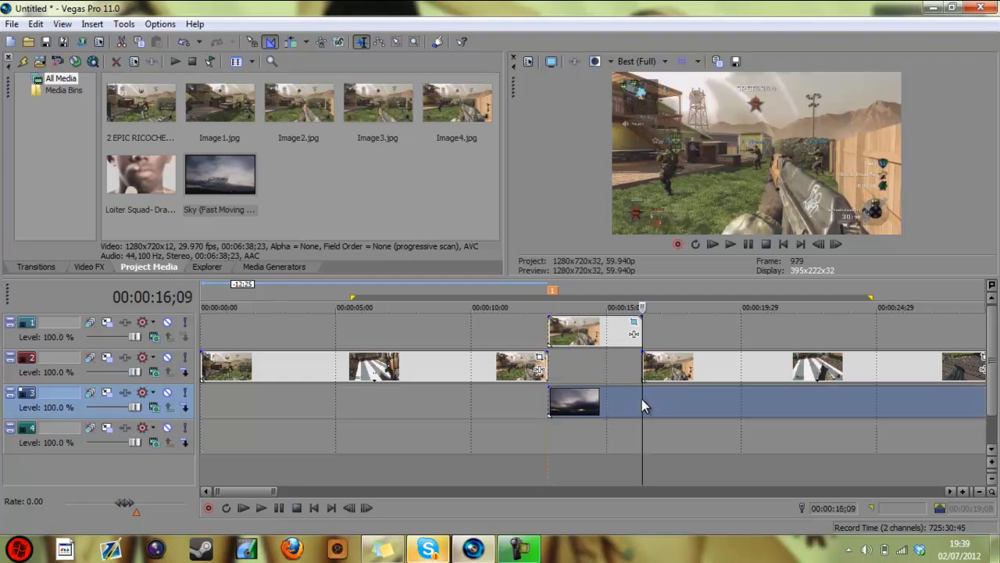
# - Trim the sky event's right edge to end with the snapshot
pyautogui.rightClick(641, 404)
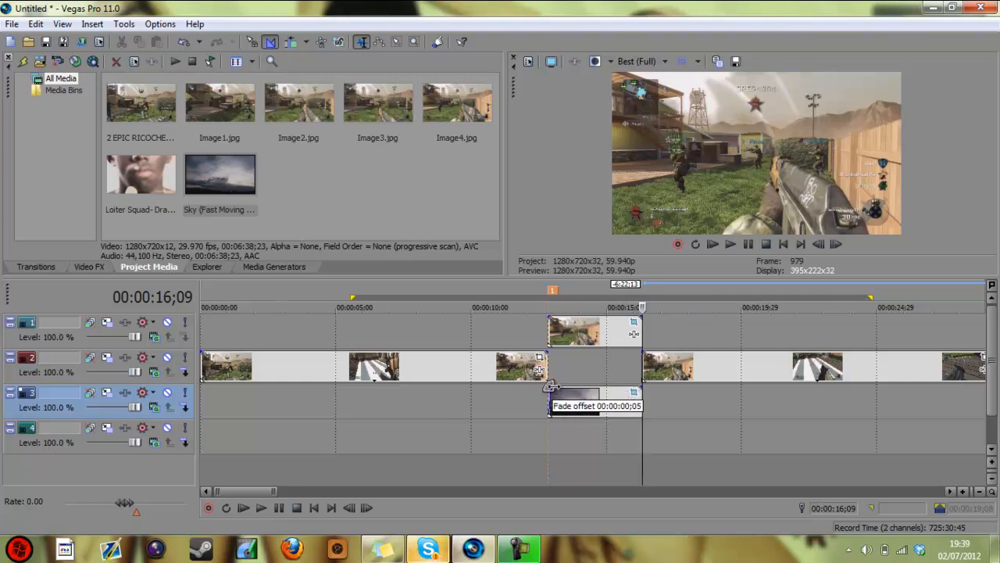
pyautogui.moveTo(550, 391); pyautogui.dragTo(641, 391)
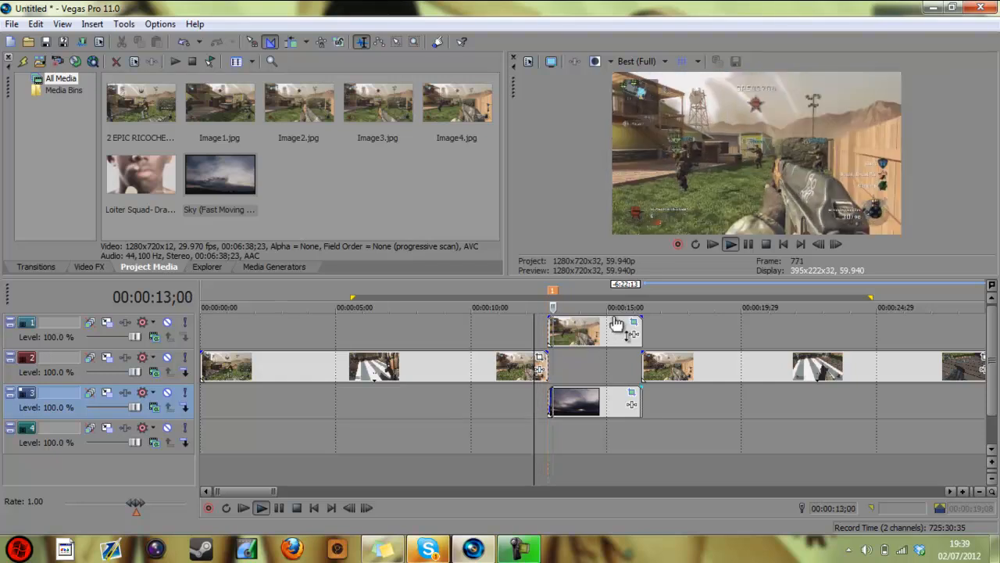
# - Set the preview quality to Preview (Auto) for smoother playback
pyautogui.click(642, 61)
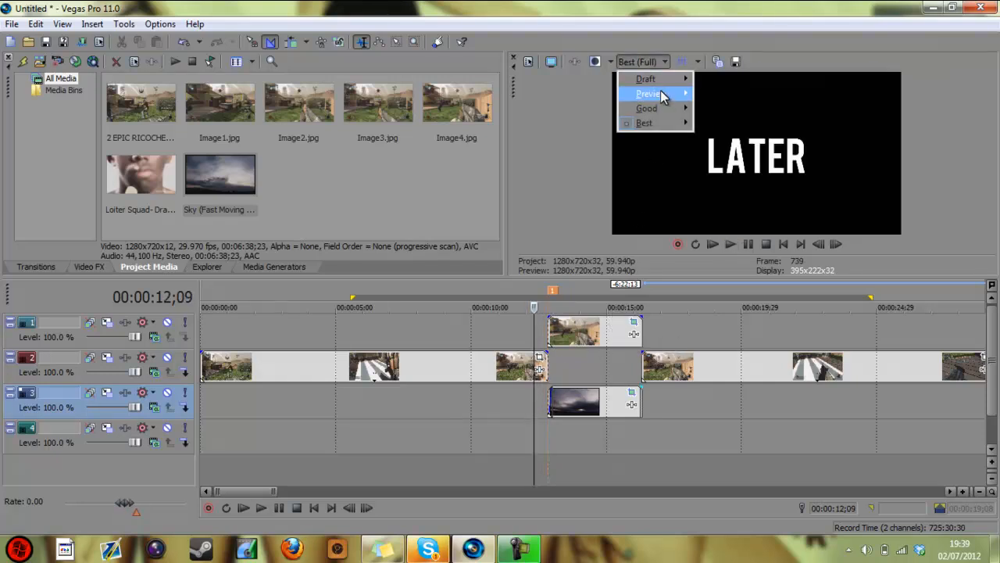
pyautogui.click(647, 94)
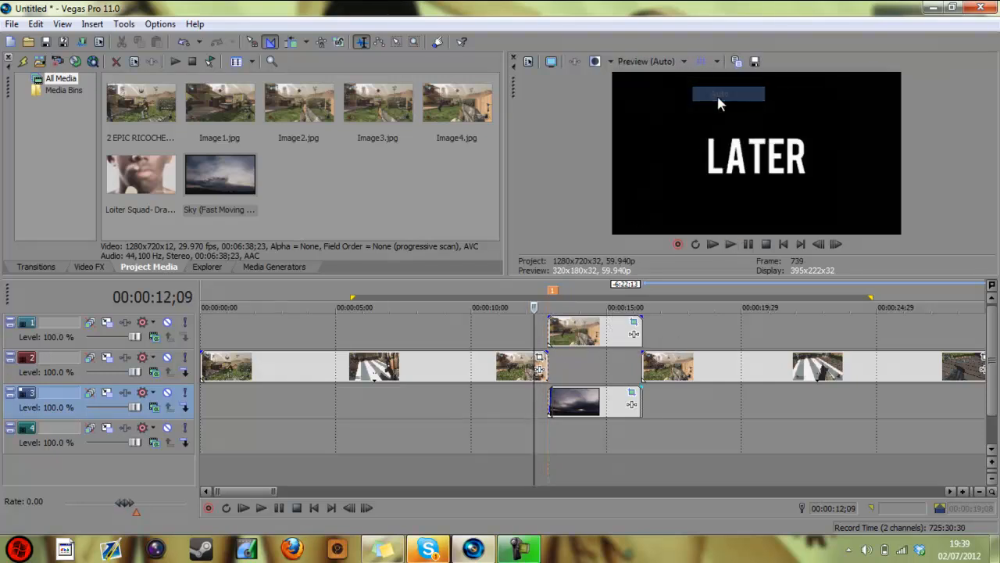
pyautogui.click(713, 244)
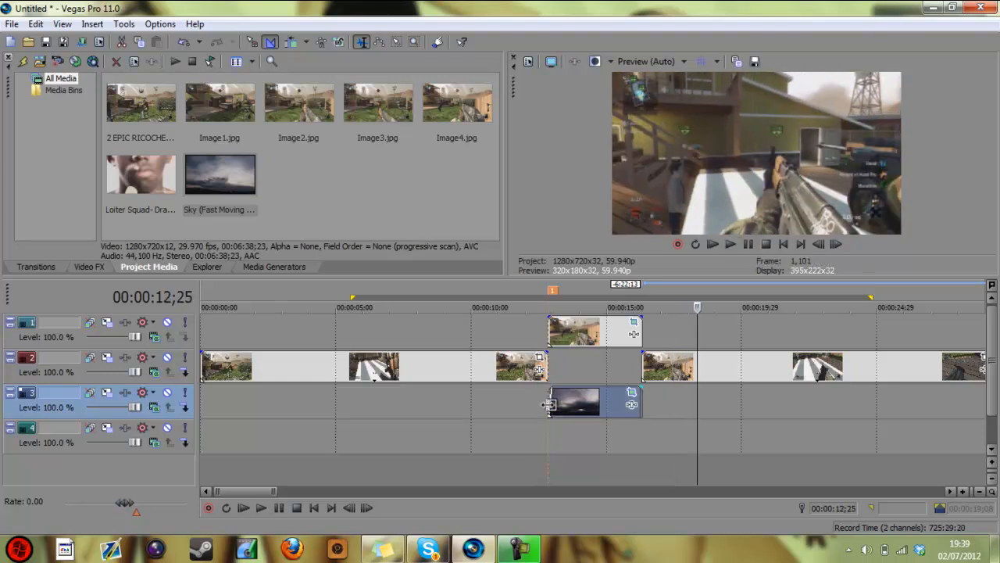
pyautogui.click(575, 306)
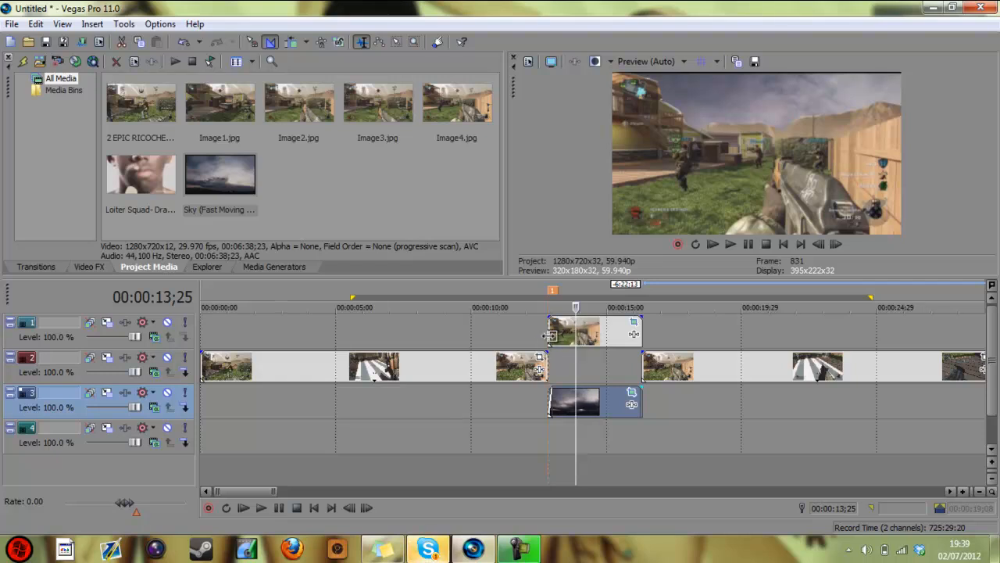
pyautogui.moveTo(633, 331)
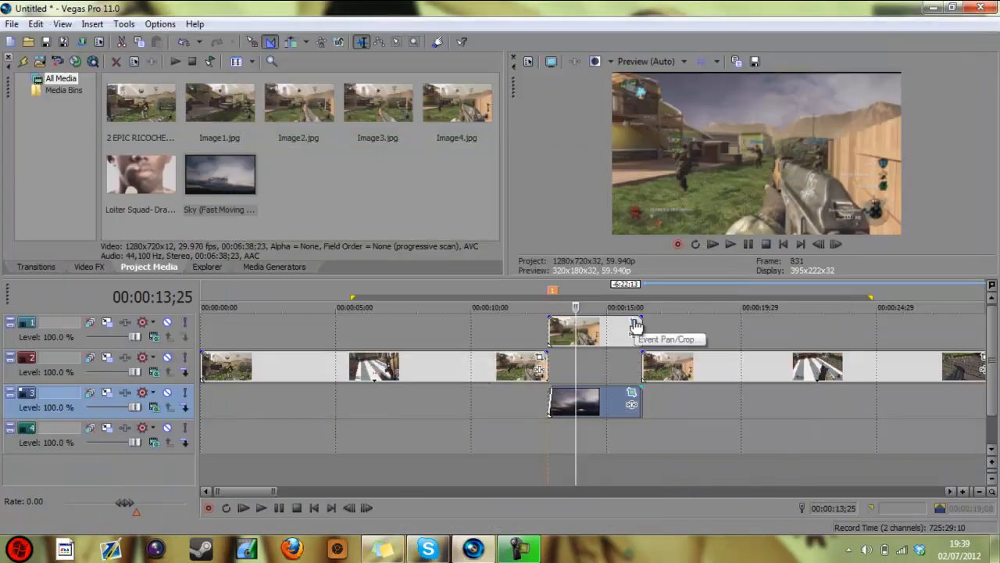
pyautogui.moveTo(631, 326)
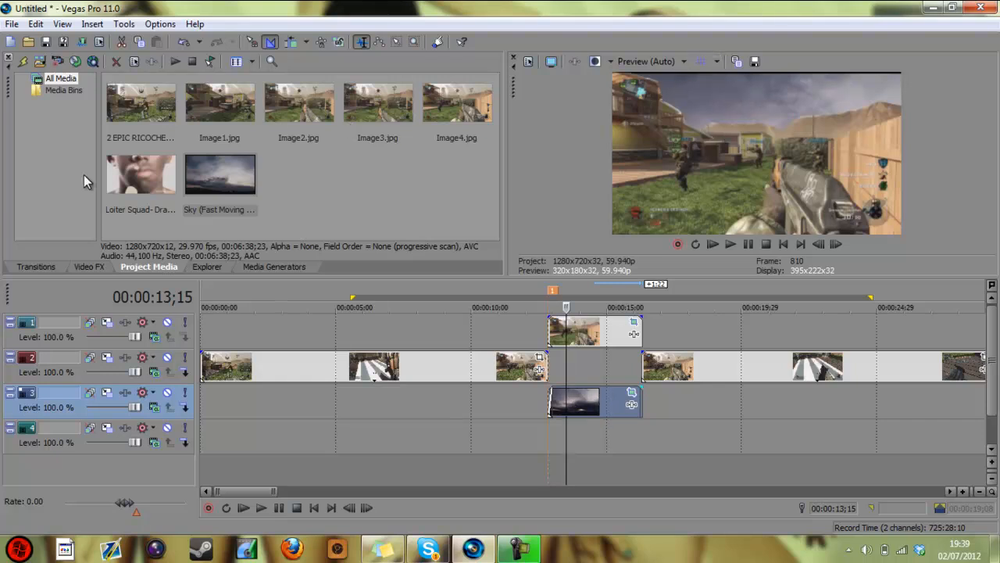
# - Delete the cloudy-sky event from the lower track
pyautogui.rightClick(575, 403)
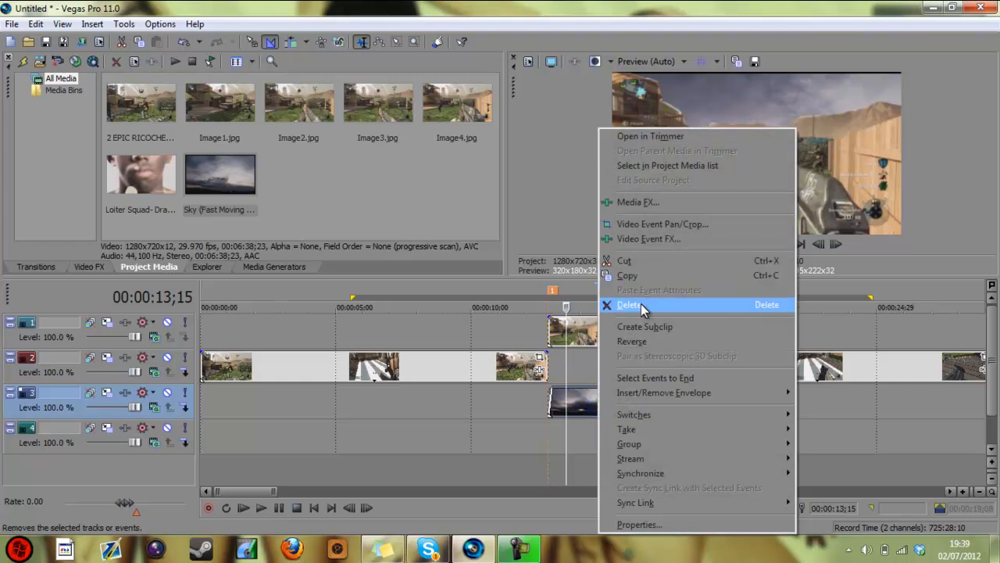
pyautogui.click(628, 304)
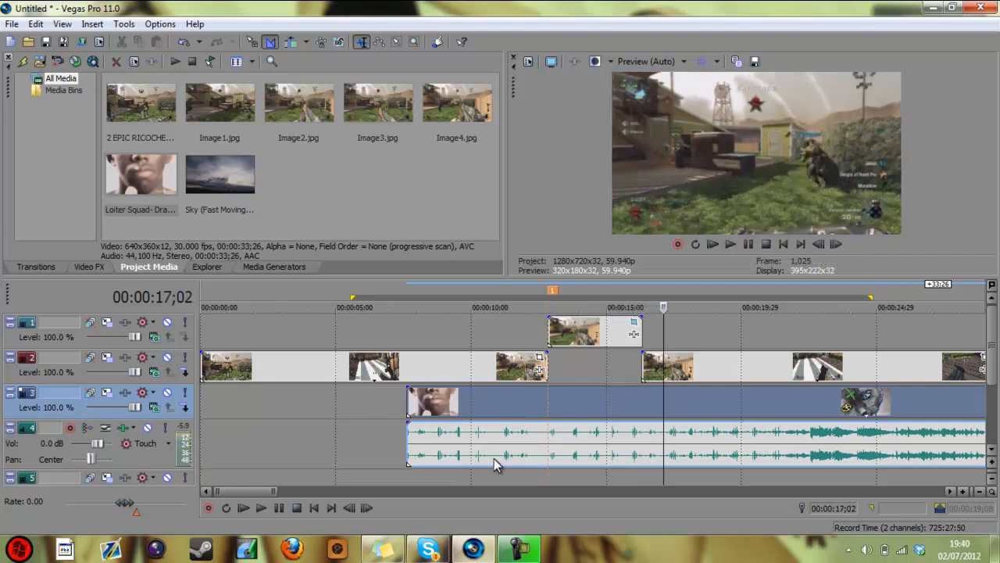
pyautogui.moveTo(450, 422)
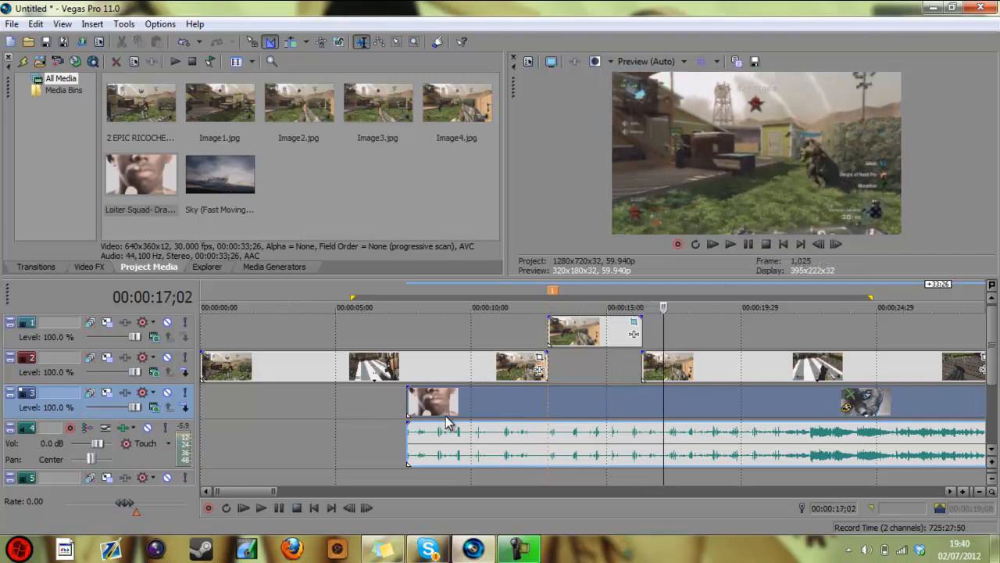